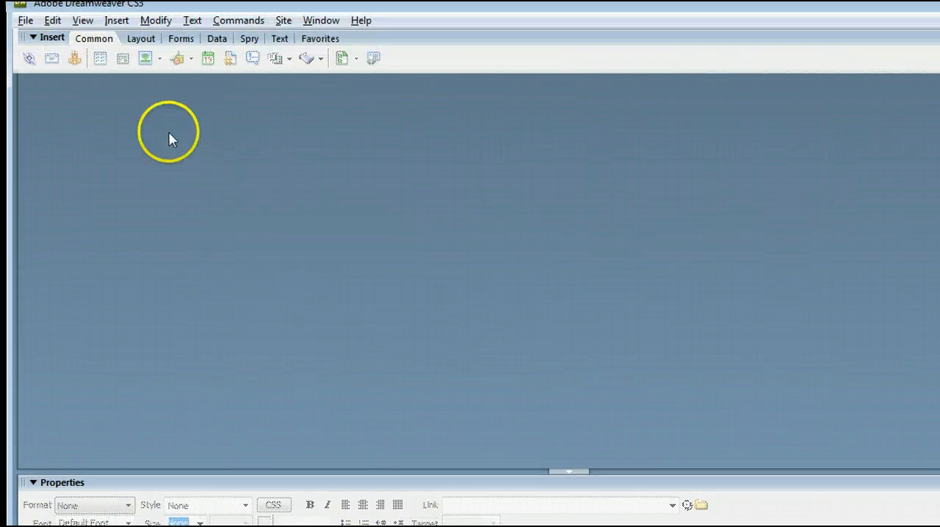
Open the File menu.
click(24, 19)
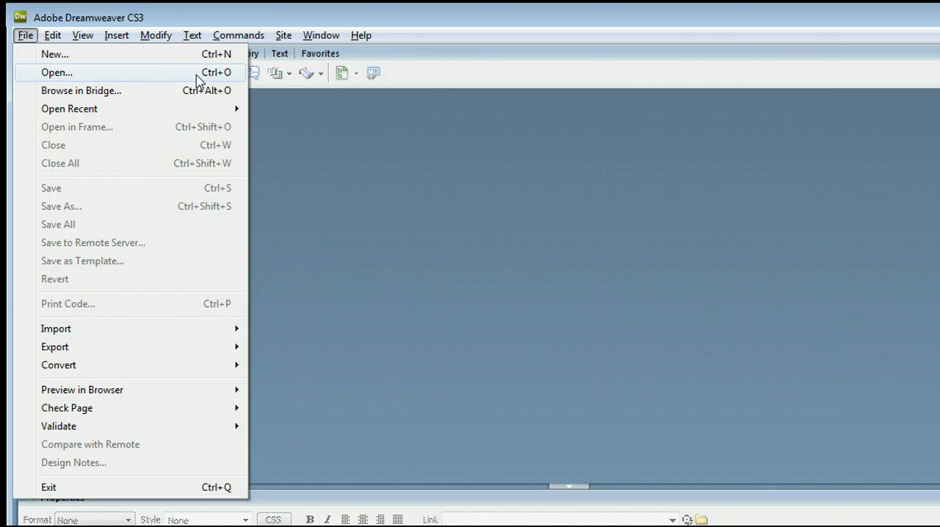
mouse_move(147, 53)
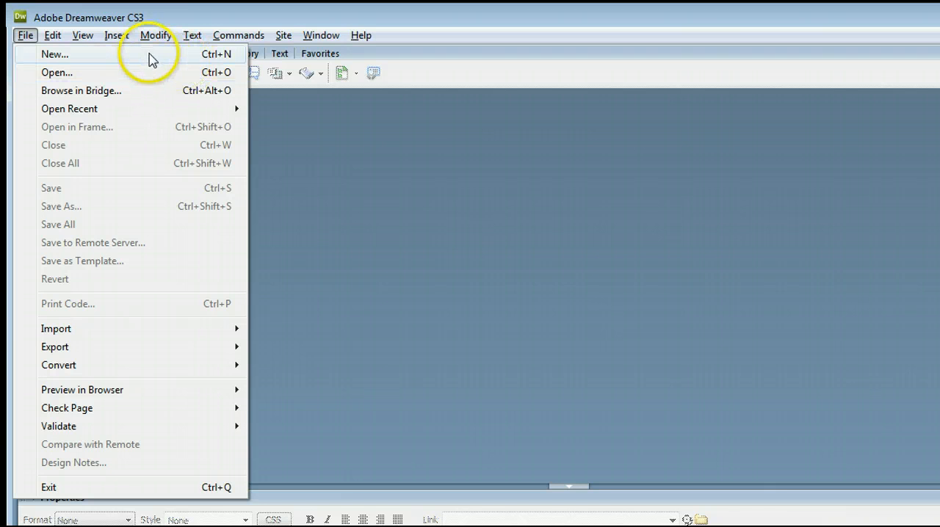
Create a blank HTML page with layout <none>, producing Untitled-2.
click(54, 54)
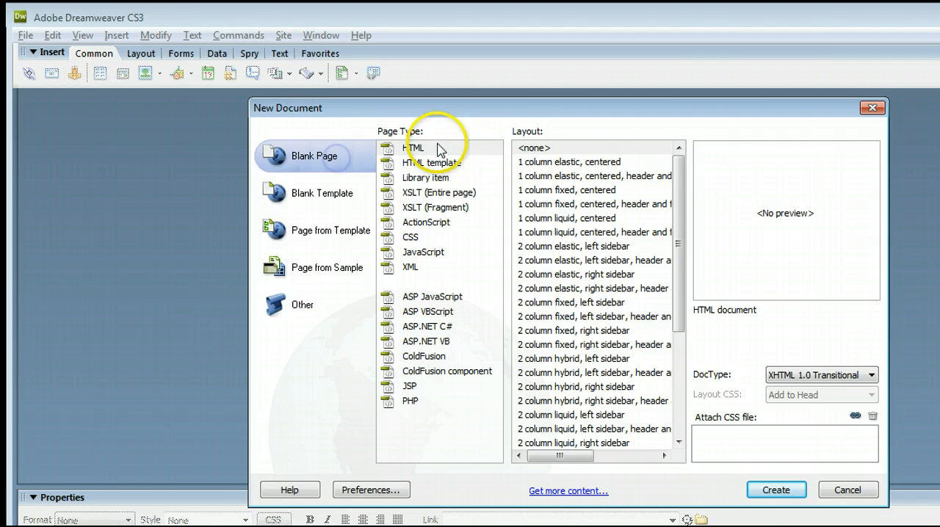
click(413, 148)
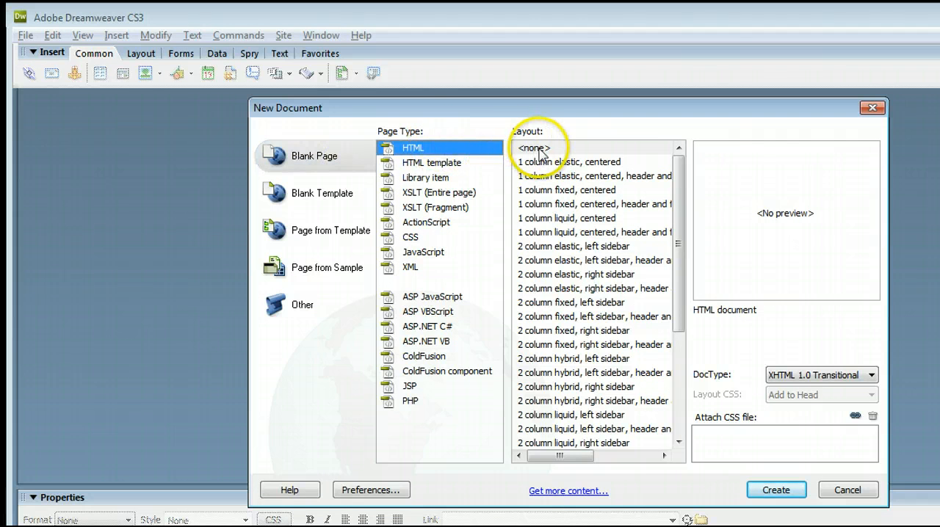
click(534, 148)
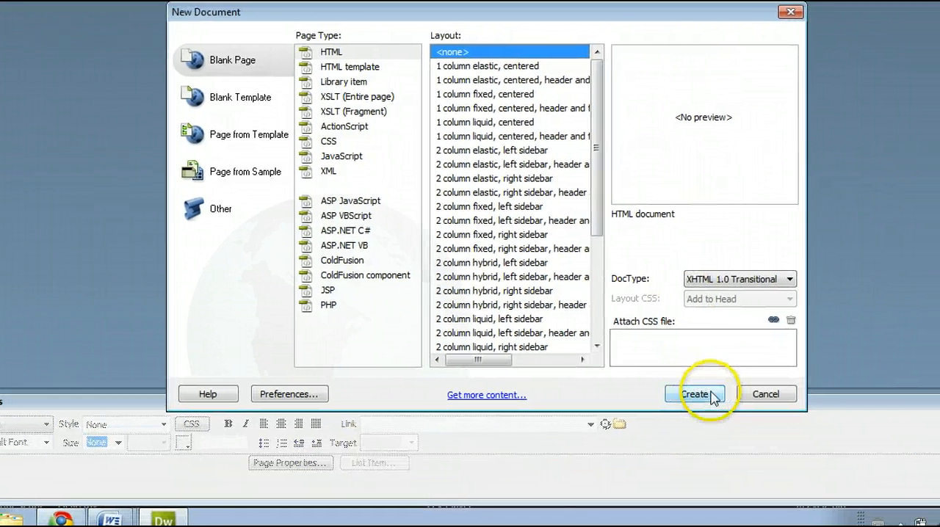
click(694, 393)
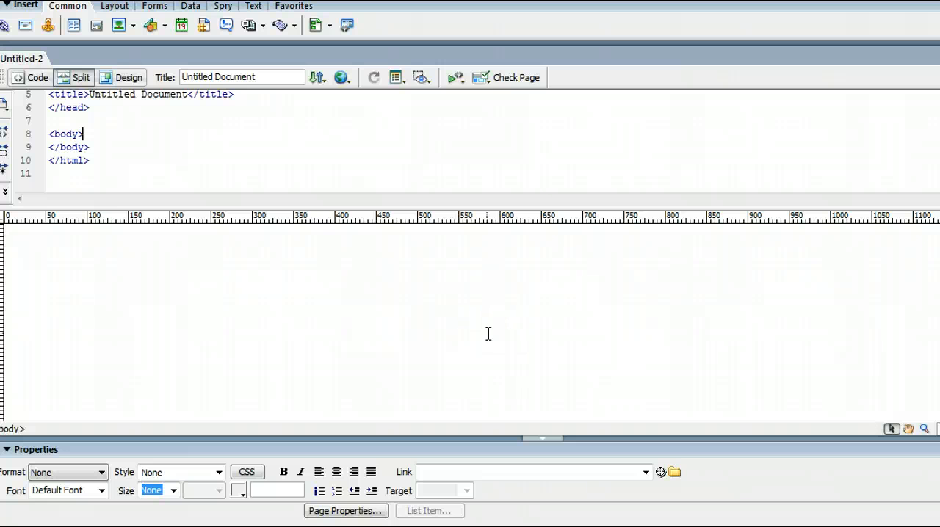
mouse_move(376, 288)
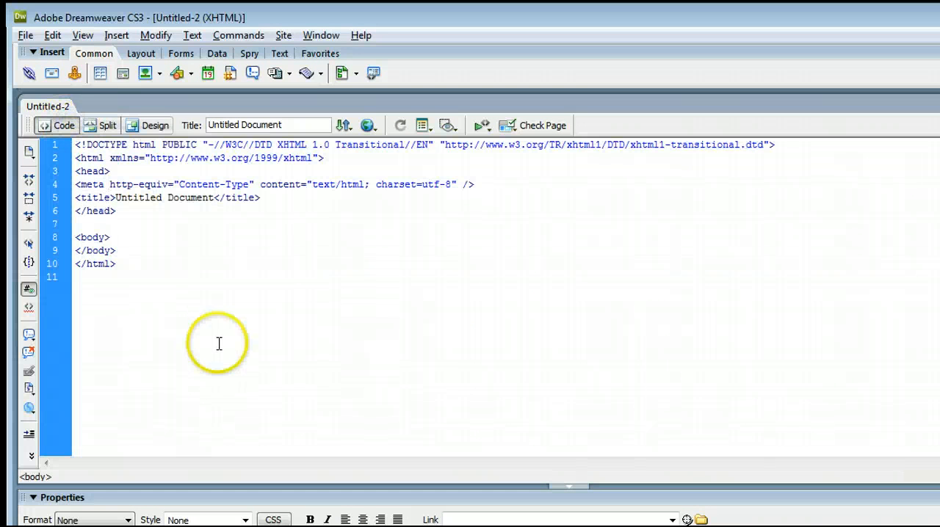
Switch the page to Design view only and open the Insert menu.
click(106, 125)
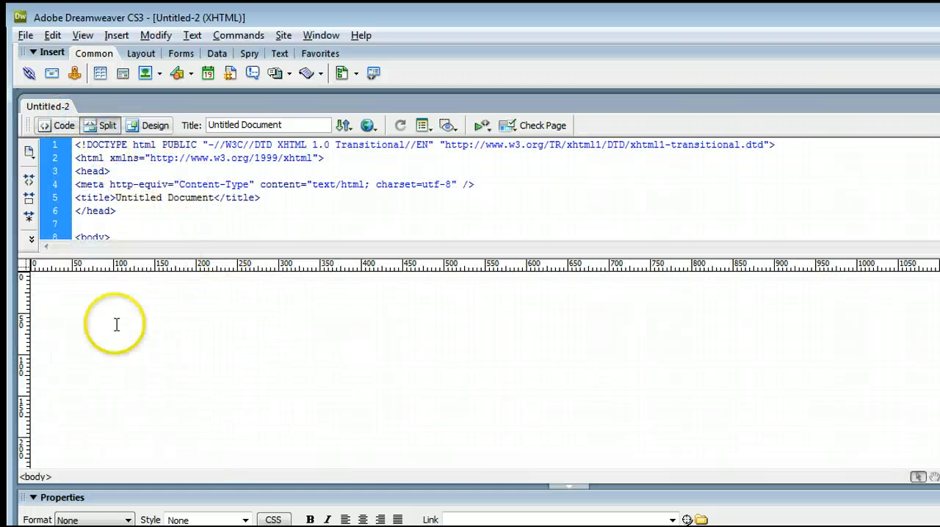
click(155, 125)
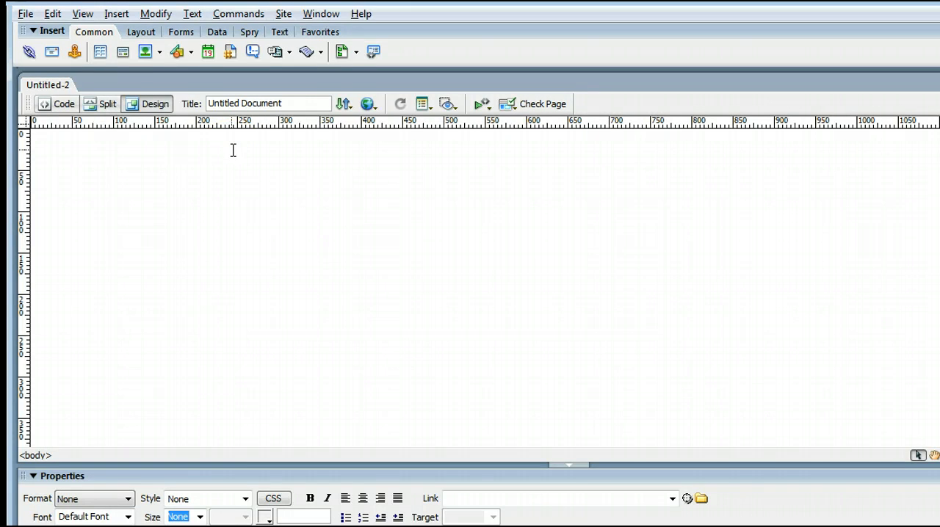
click(116, 35)
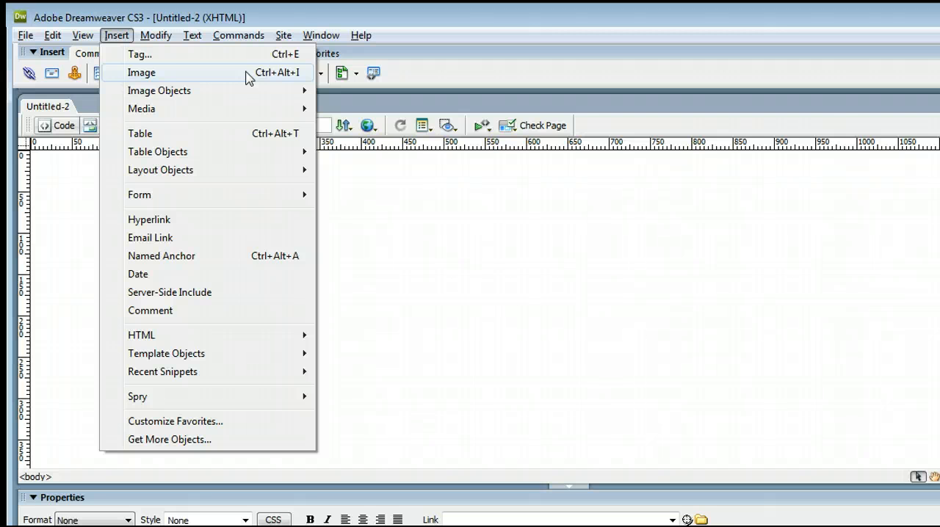
Insert the construction image with alternate text 'Construction'.
click(141, 72)
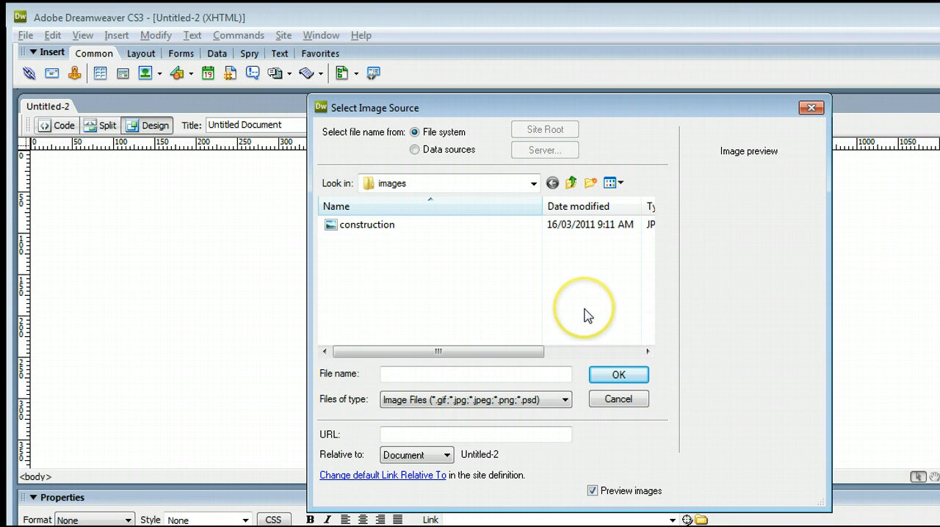
click(367, 224)
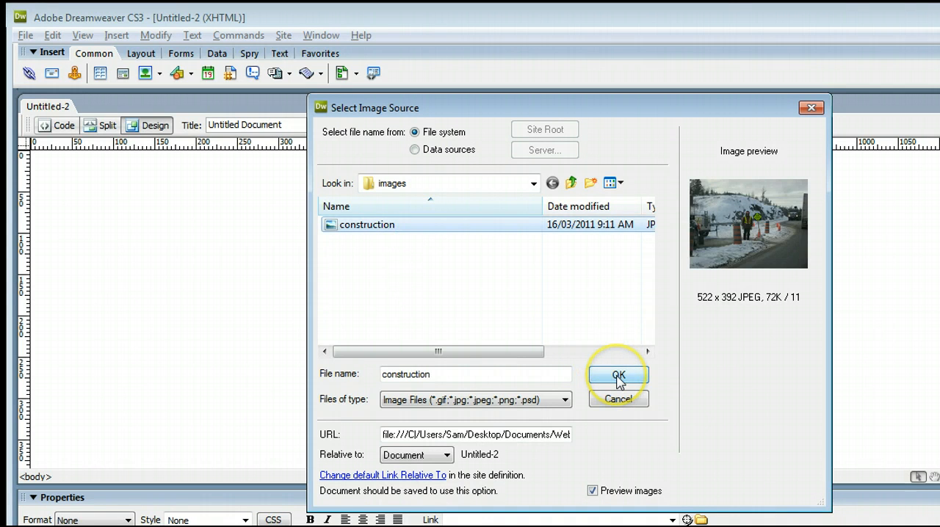
click(618, 375)
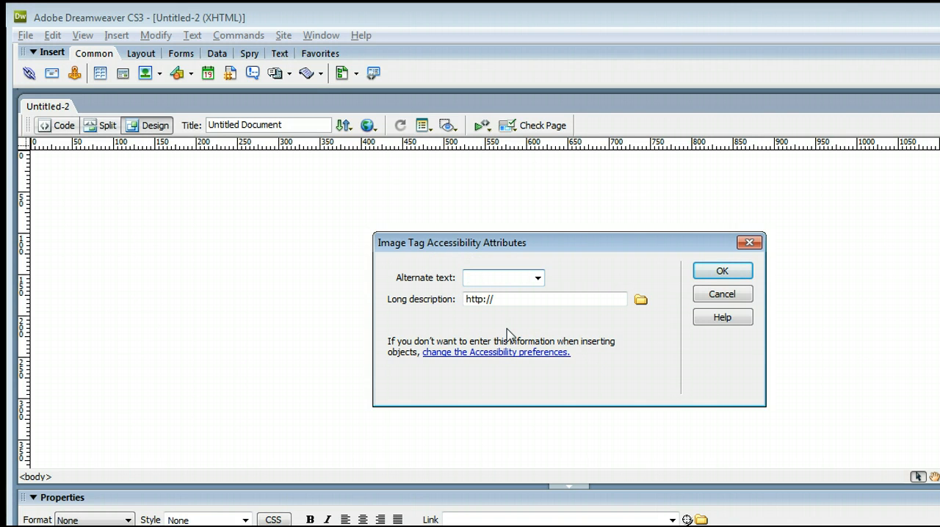
text(Construction)
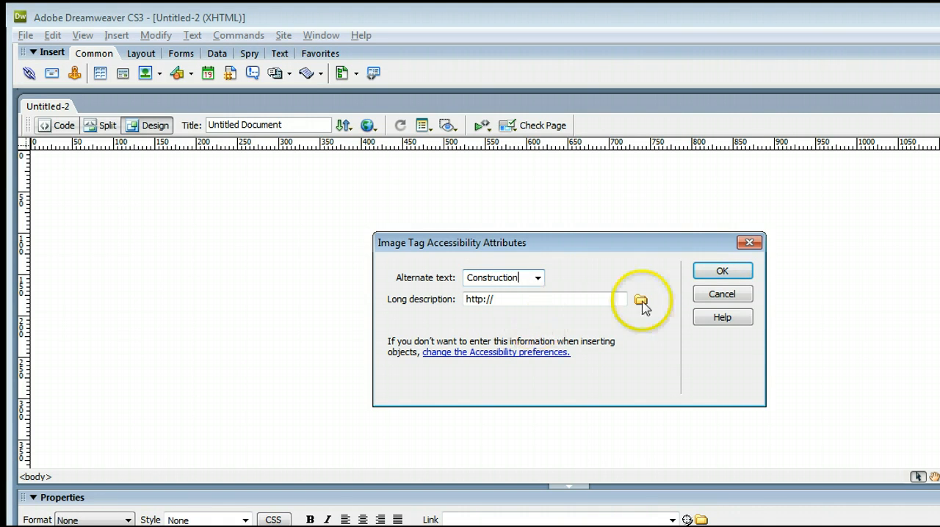
click(721, 271)
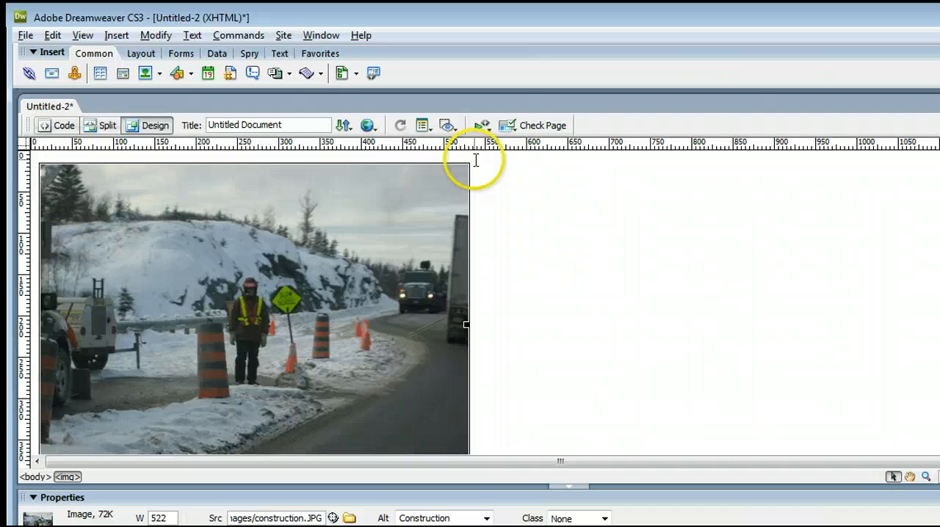
mouse_move(493, 221)
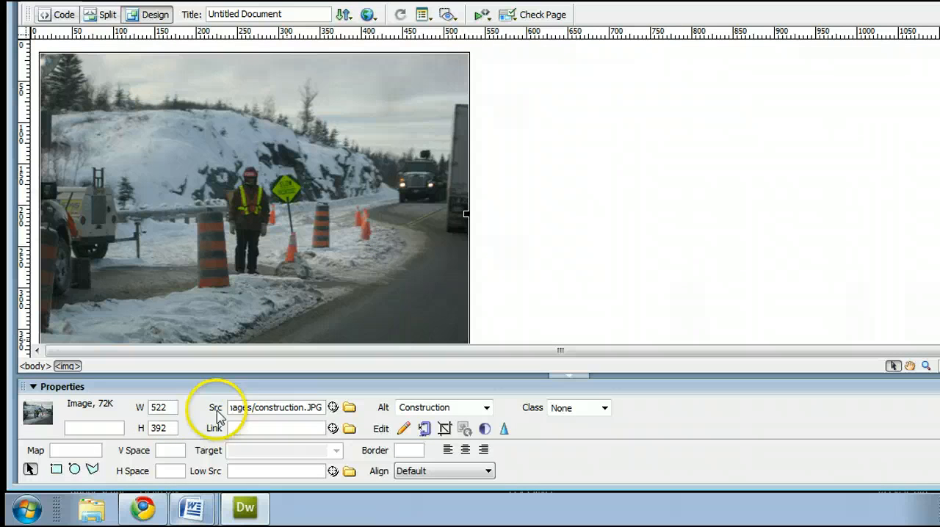
mouse_move(415, 317)
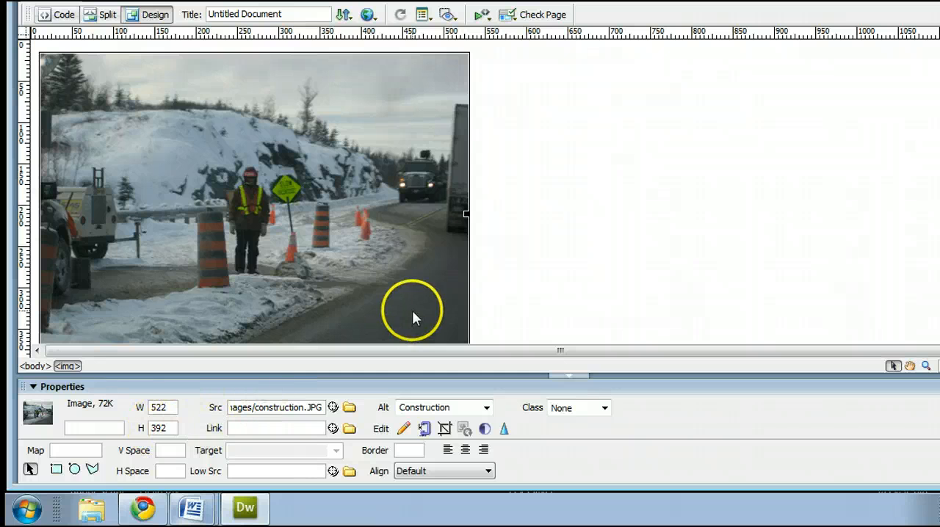
mouse_move(334, 161)
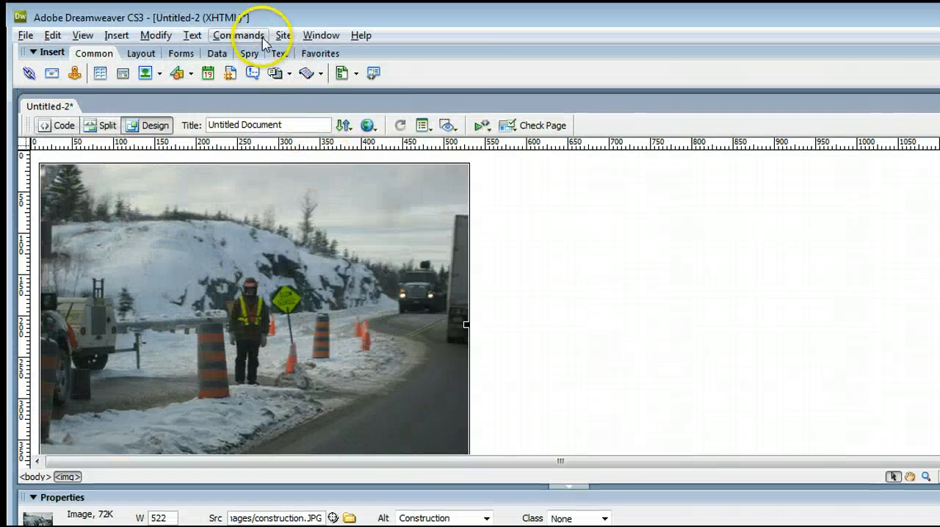
Run Commands > Optimize Image and set JPEG quality to 100.
click(238, 35)
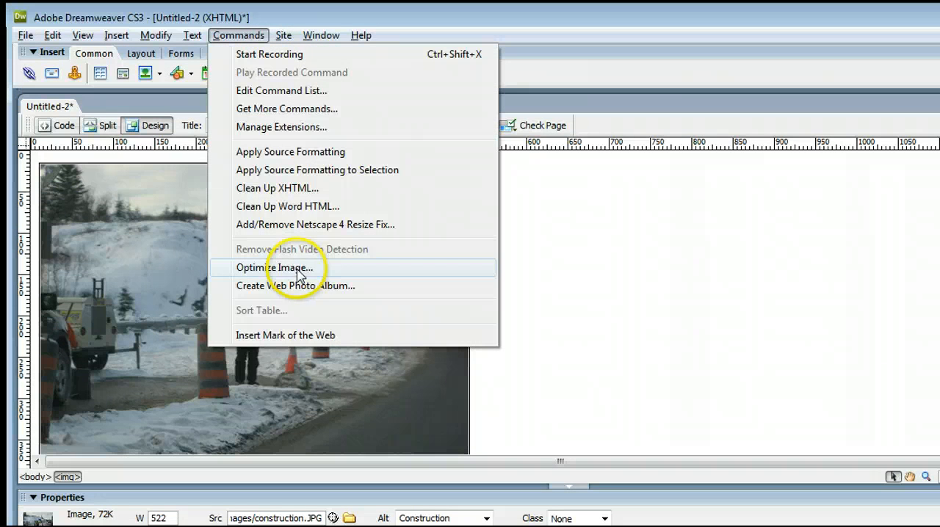
mouse_move(339, 280)
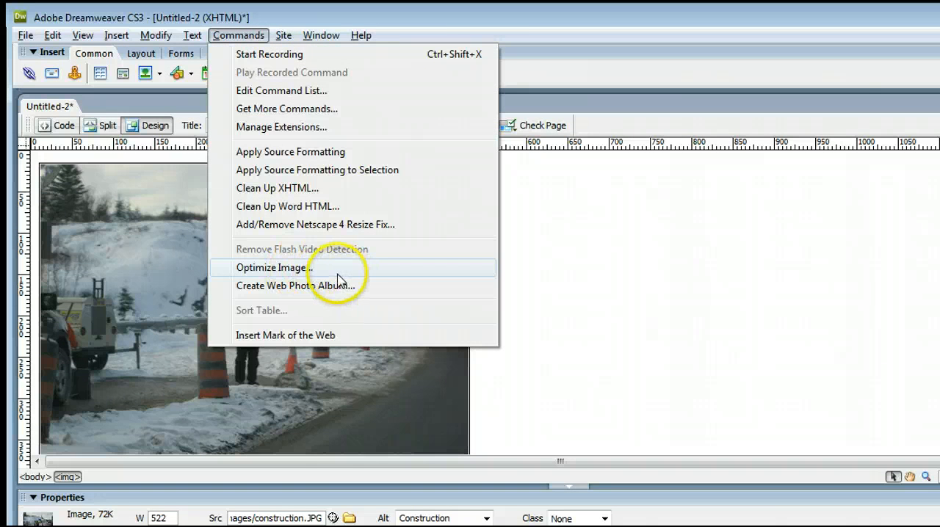
click(274, 267)
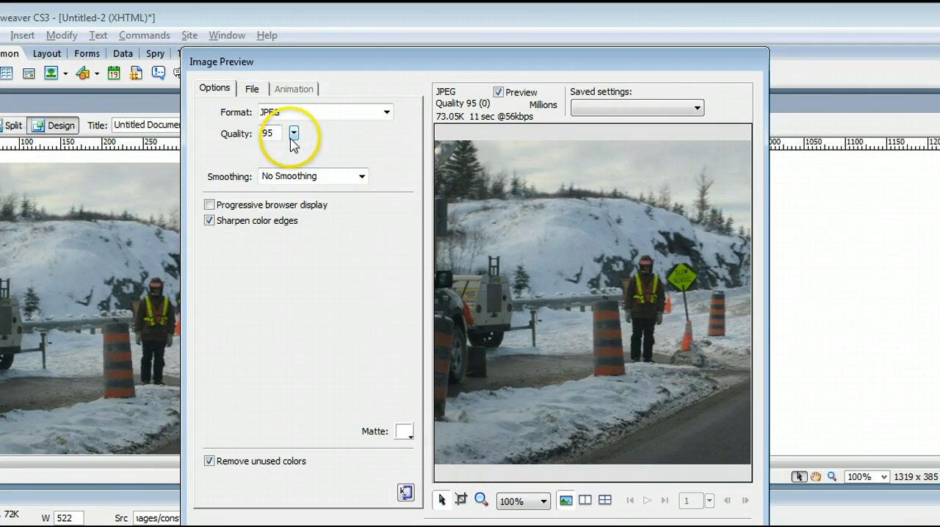
click(294, 133)
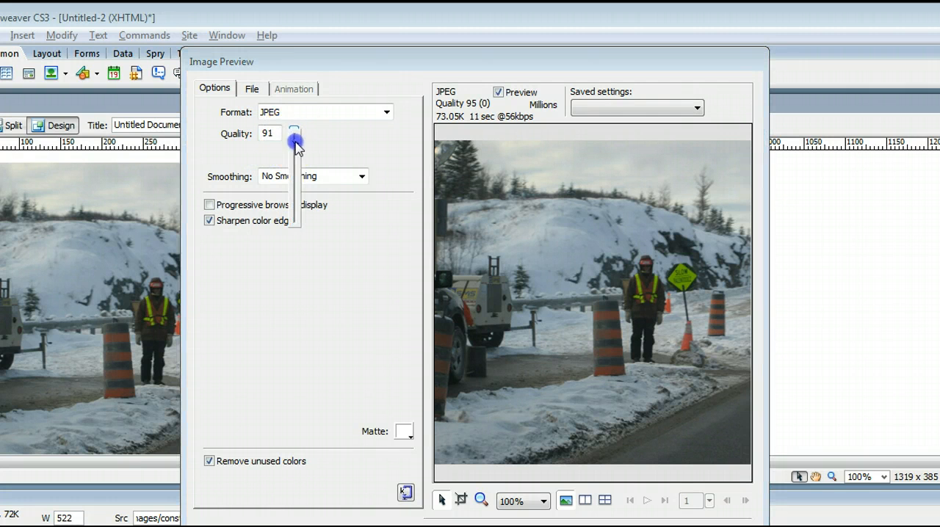
click(293, 140)
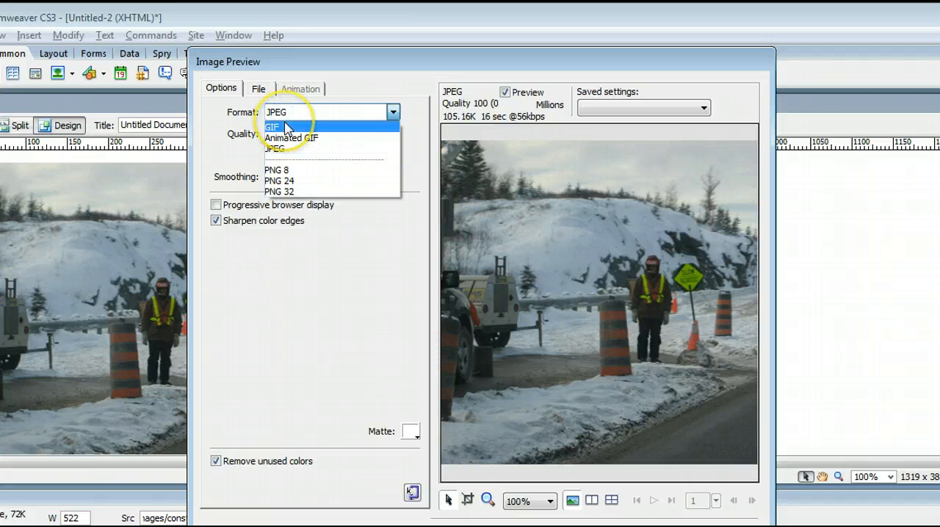
mouse_move(316, 192)
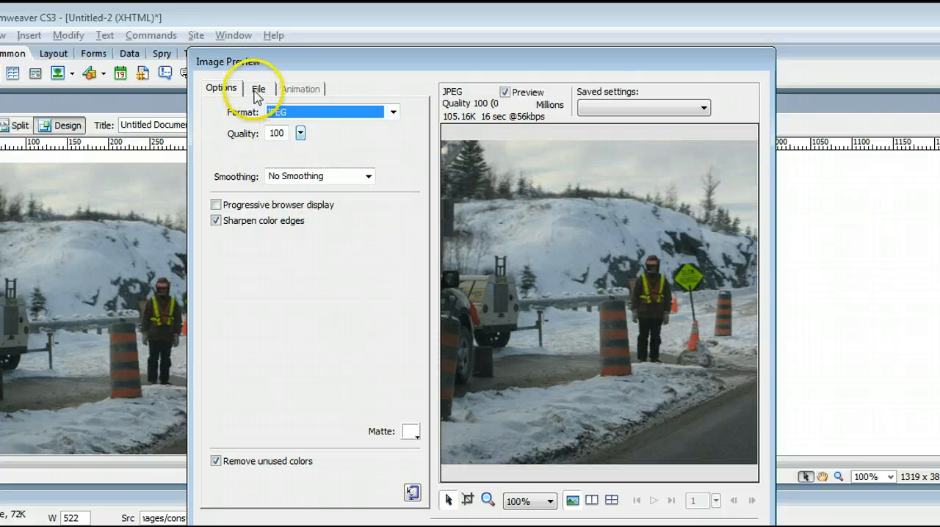
Scale the photo to 51% (266 x 200 pixels) on the File tab and apply.
click(257, 89)
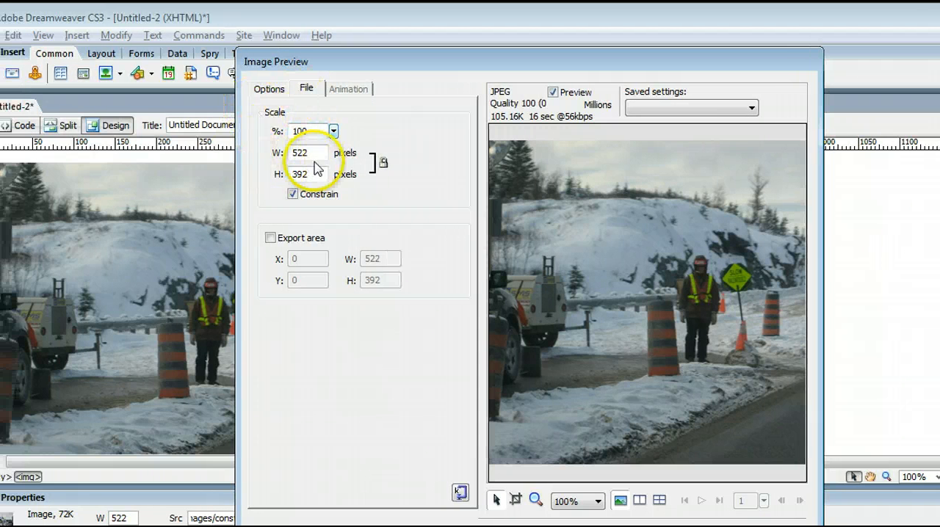
mouse_move(334, 203)
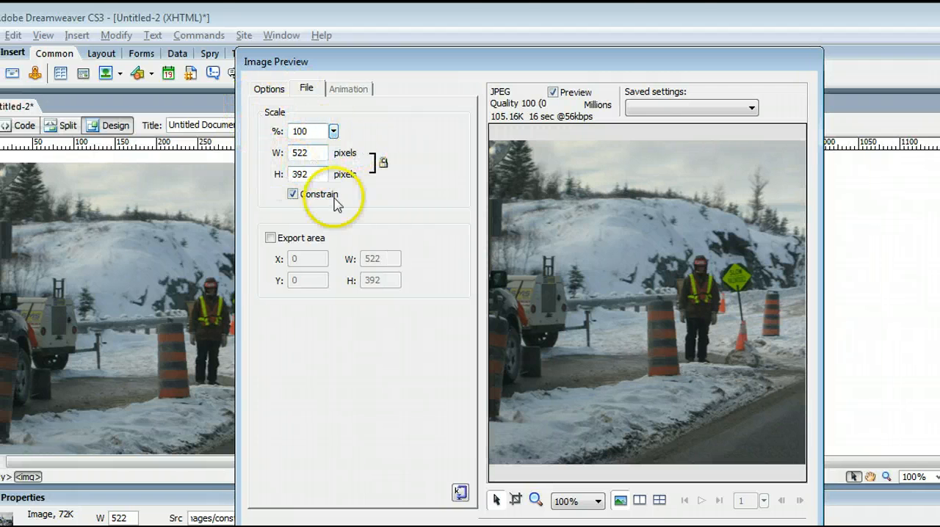
mouse_move(523, 180)
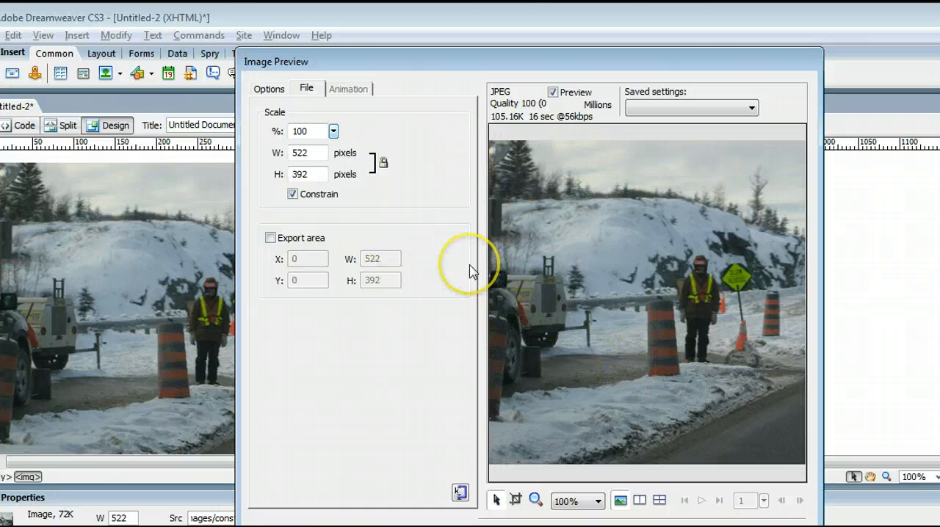
mouse_move(422, 204)
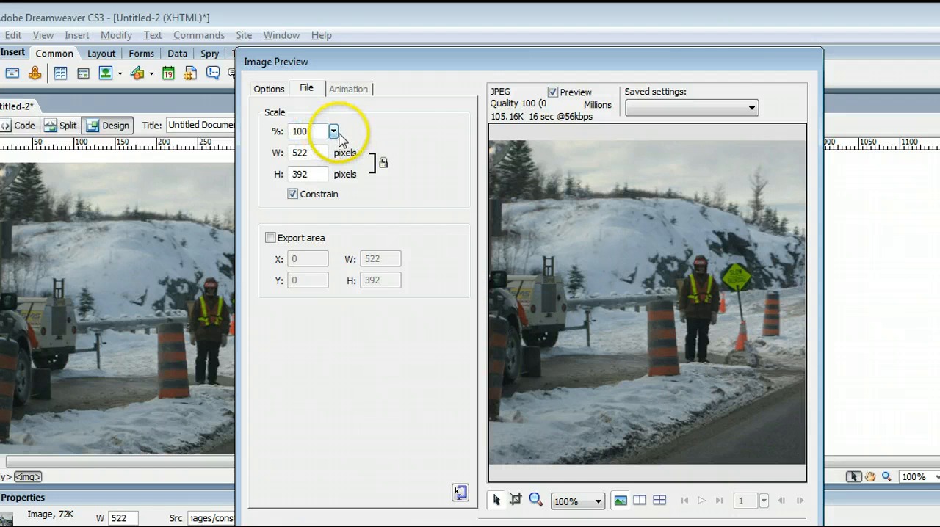
mouse_move(316, 132)
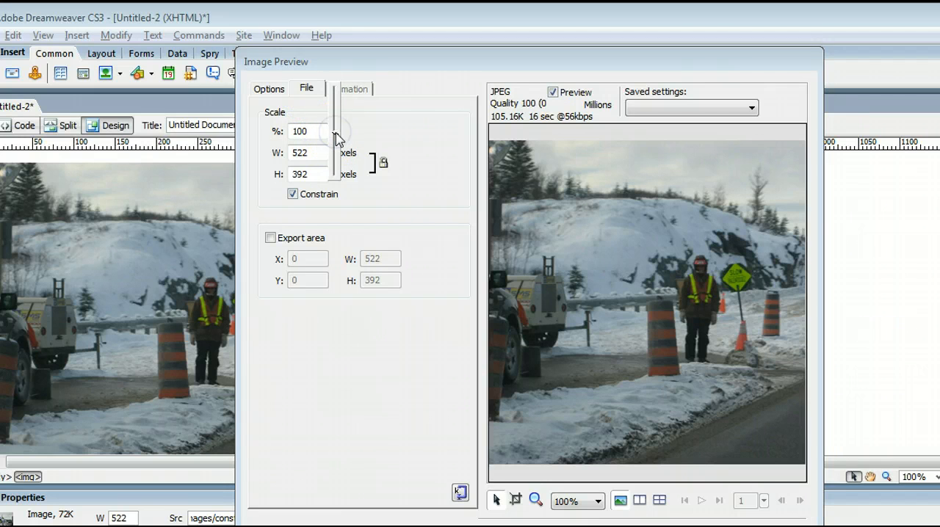
drag(336, 129, 336, 140)
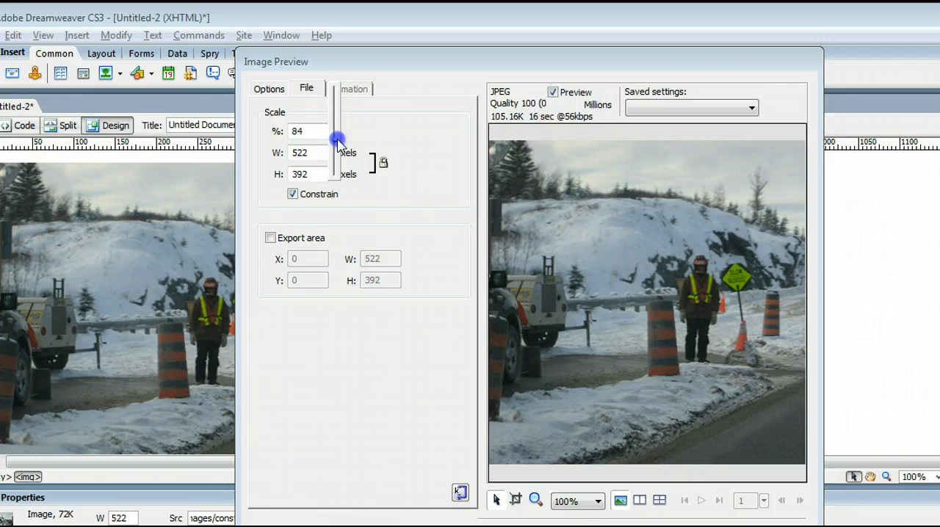
drag(337, 140, 343, 155)
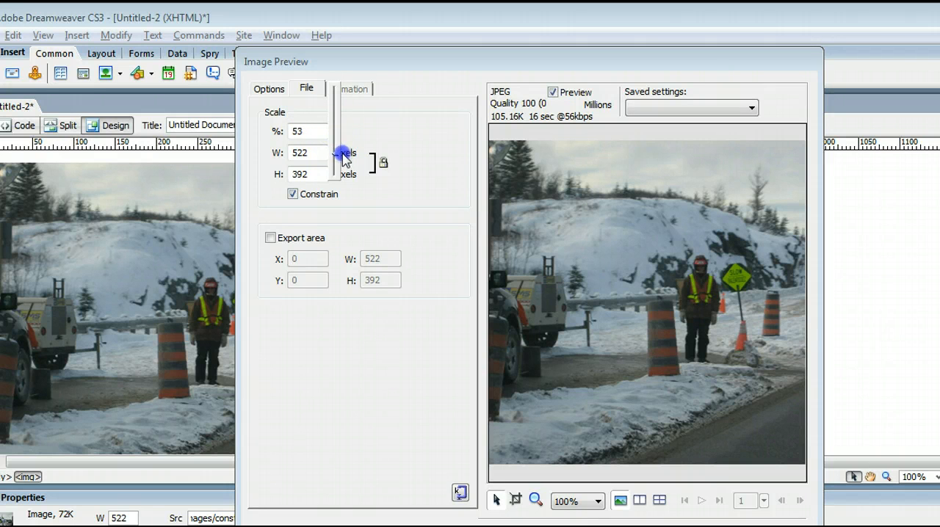
drag(342, 153, 346, 163)
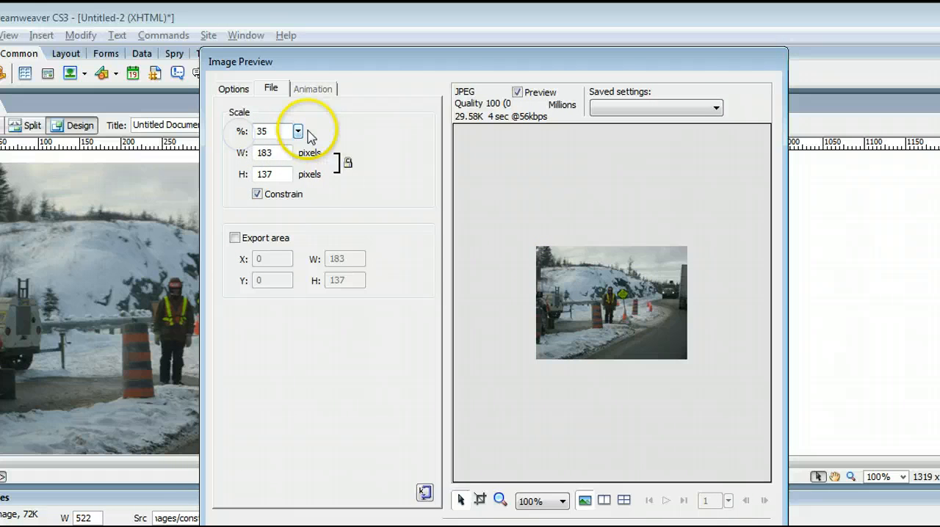
click(297, 132)
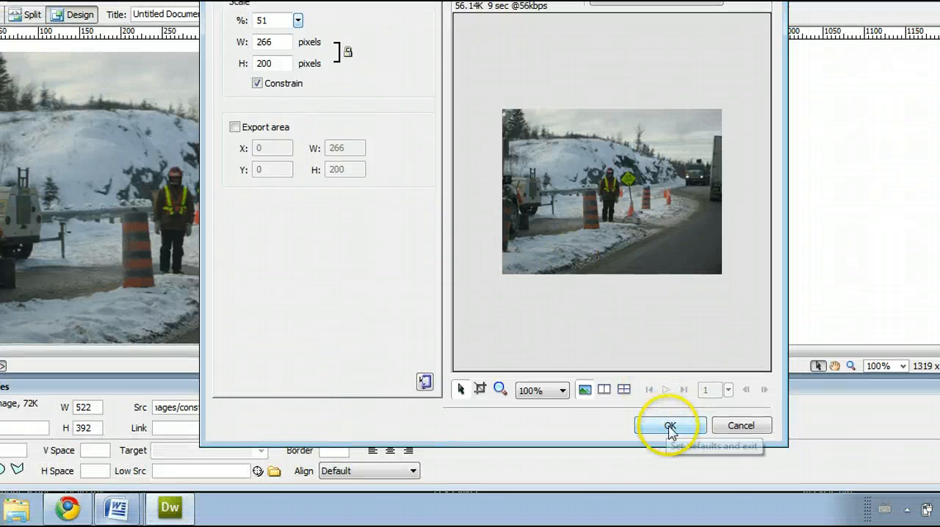
click(669, 425)
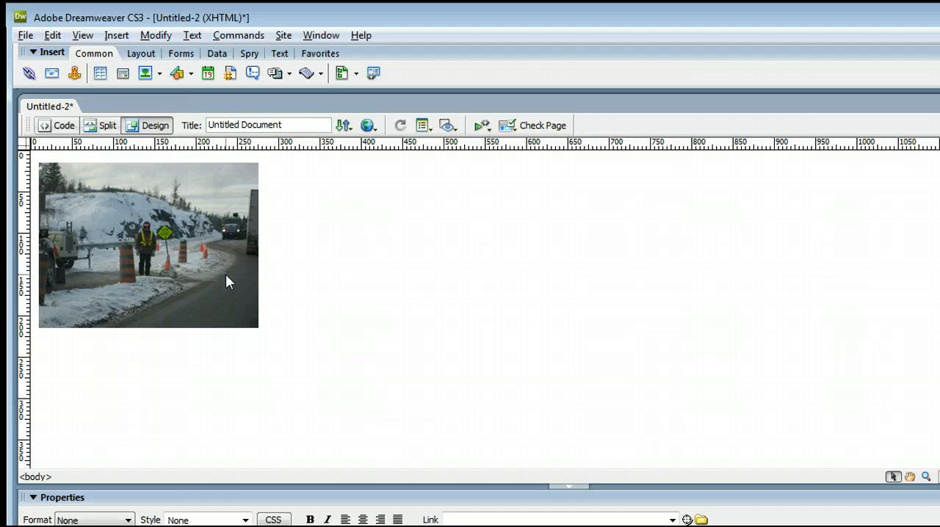
Click beside the resized photo to deselect it.
click(147, 245)
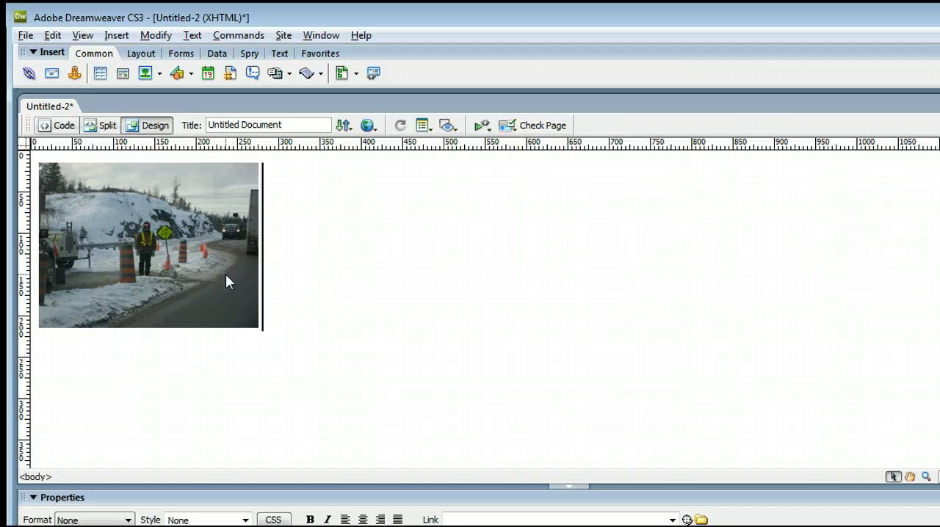